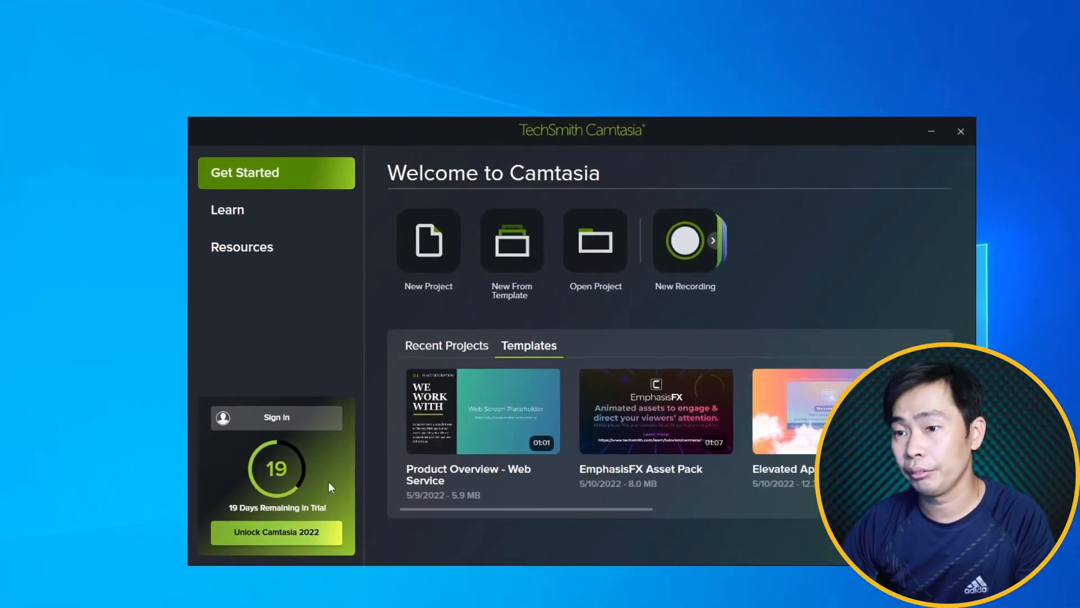
{"action": "mouse_move", "coordinate": [716, 249]}
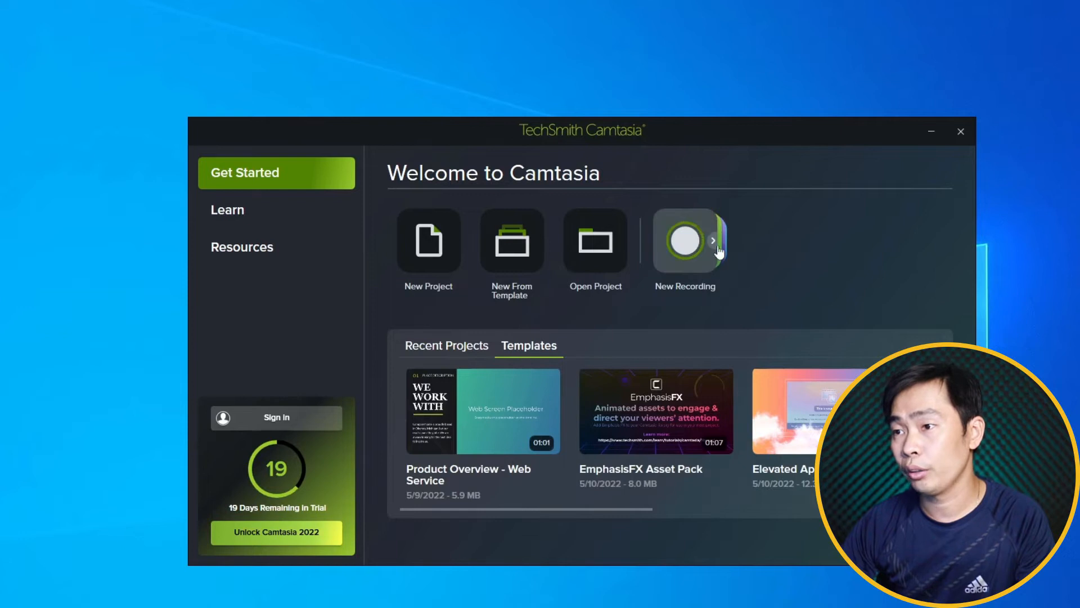
- Expand the New Recording options on the welcome screen and launch Camtasia Recorder
{"action": "left_click", "coordinate": [714, 240]}
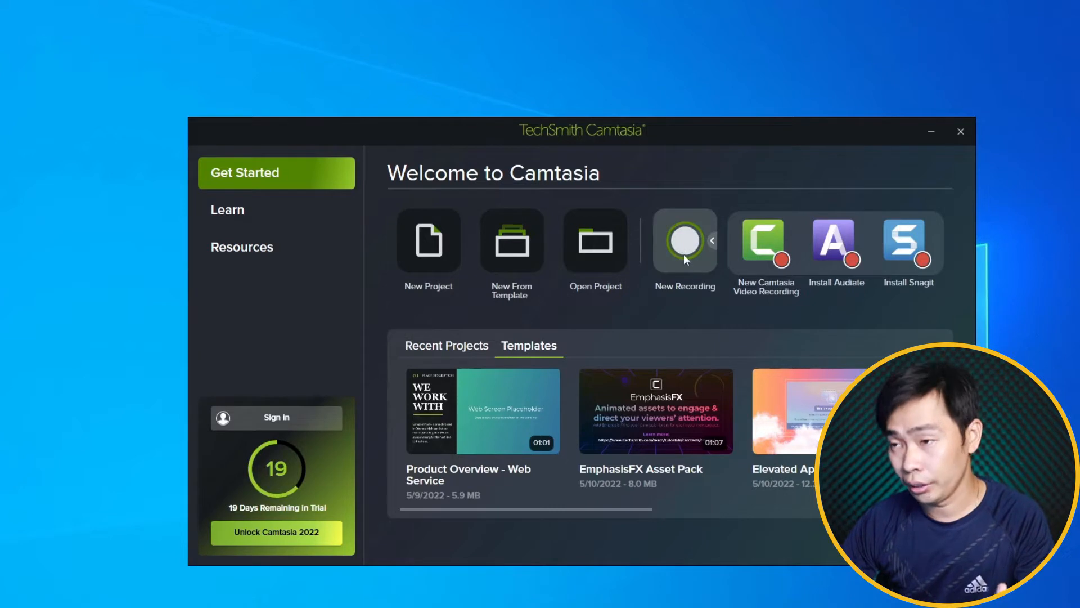
{"action": "left_click", "coordinate": [960, 132]}
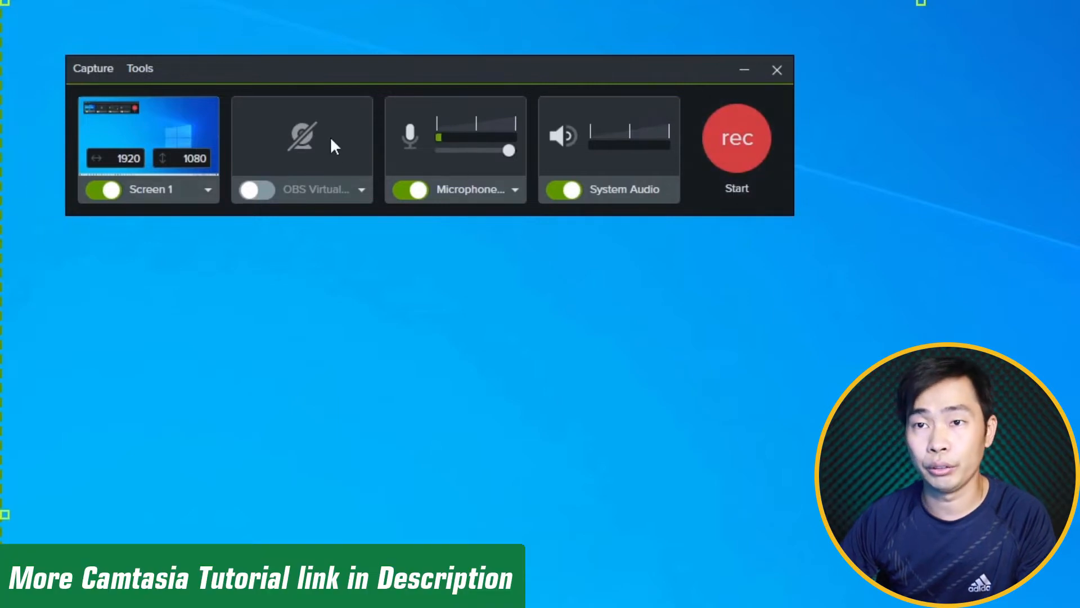
{"action": "mouse_move", "coordinate": [306, 171]}
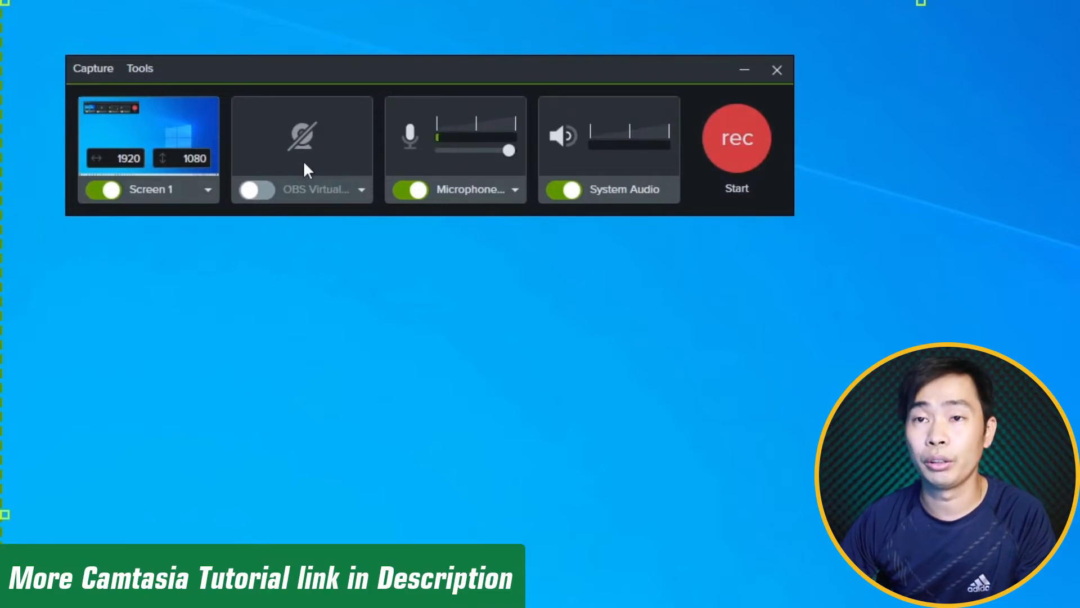
{"action": "mouse_move", "coordinate": [363, 193]}
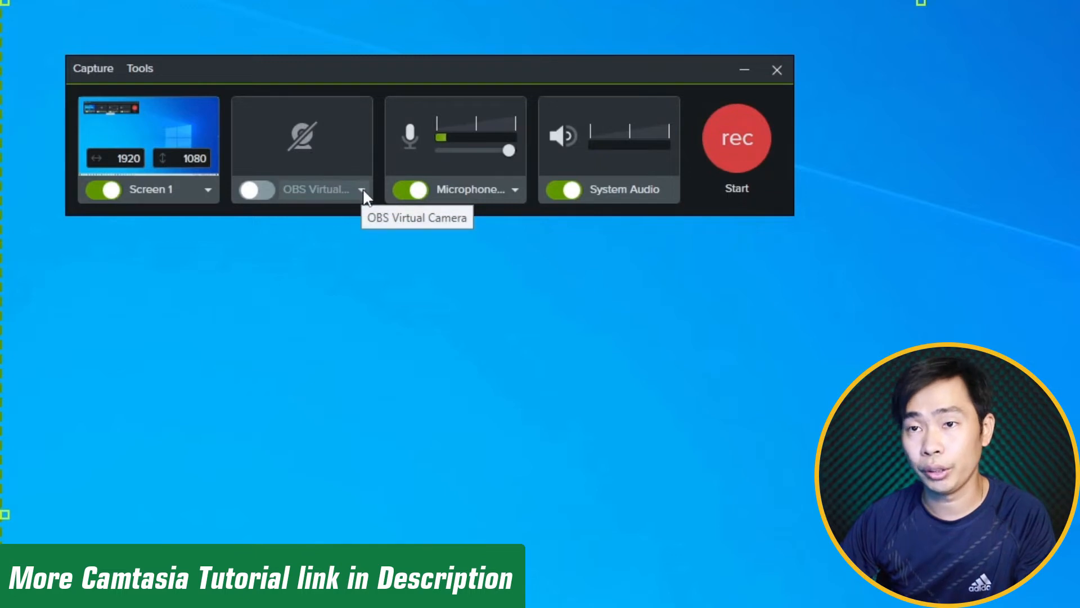
{"action": "mouse_move", "coordinate": [513, 196]}
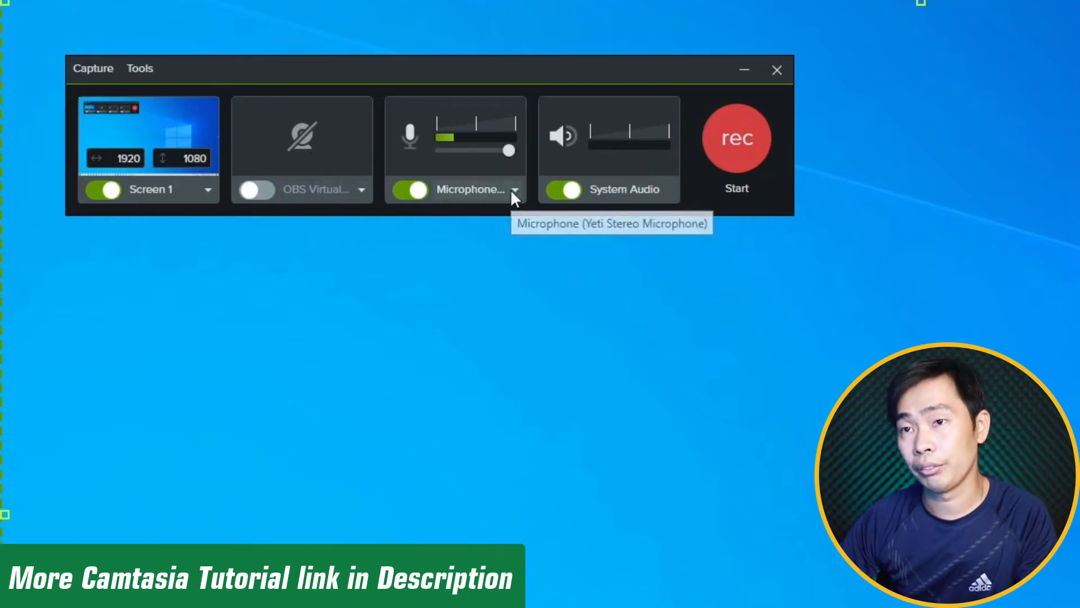
{"action": "left_click", "coordinate": [514, 190]}
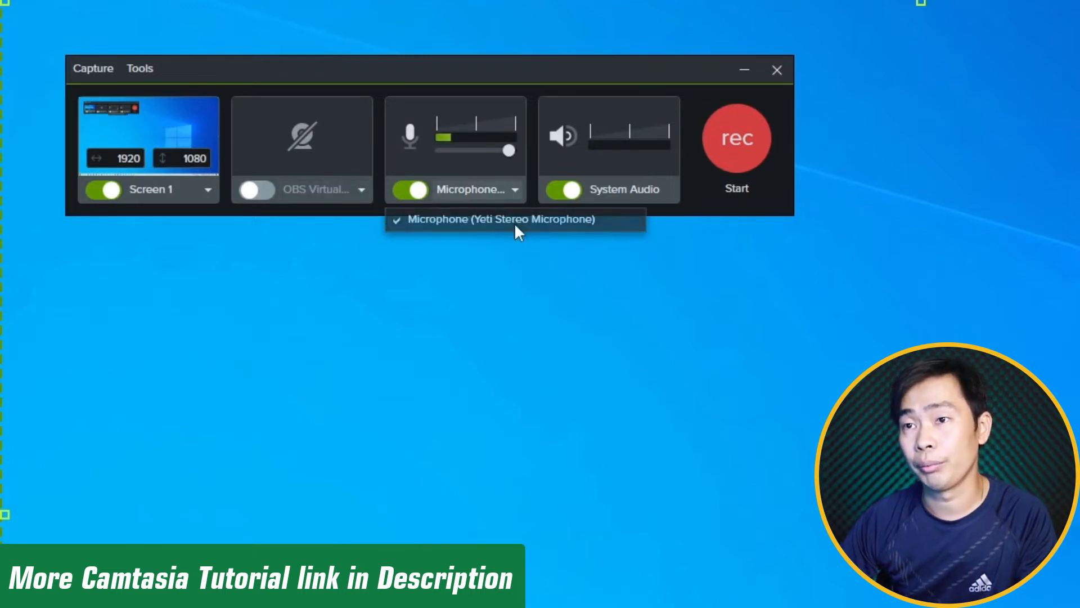
{"action": "left_click", "coordinate": [564, 189]}
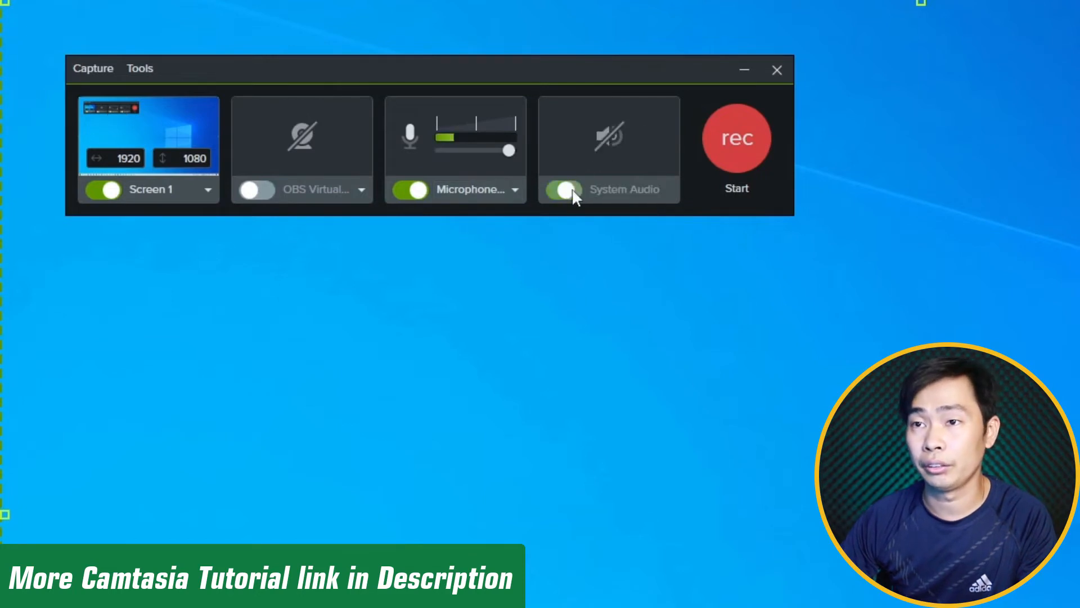
{"action": "left_click", "coordinate": [564, 190]}
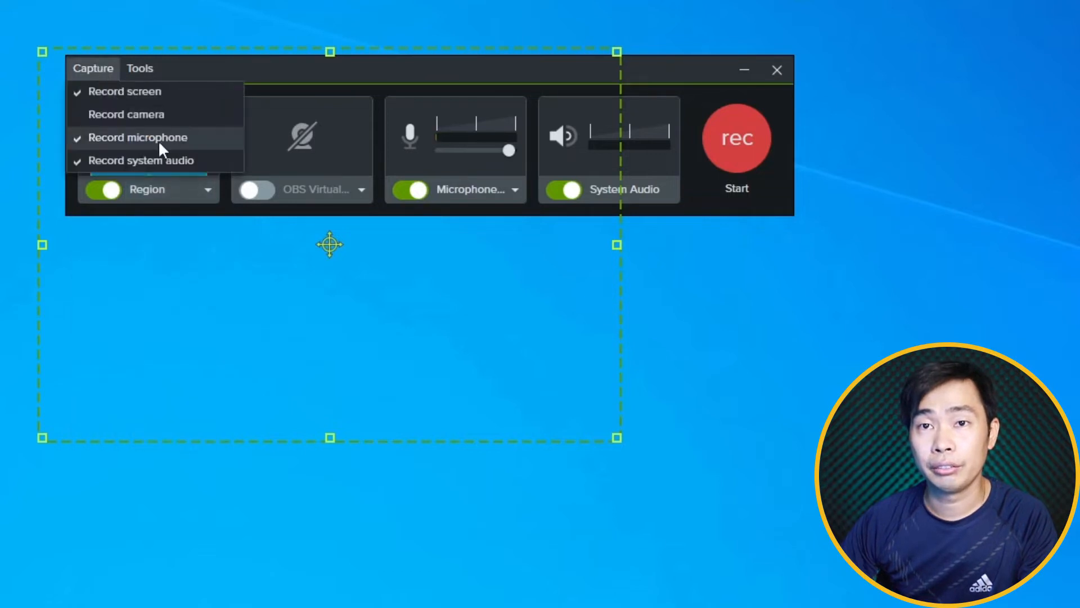
- Open Recorder Preferences from the Tools menu
{"action": "left_click", "coordinate": [140, 68]}
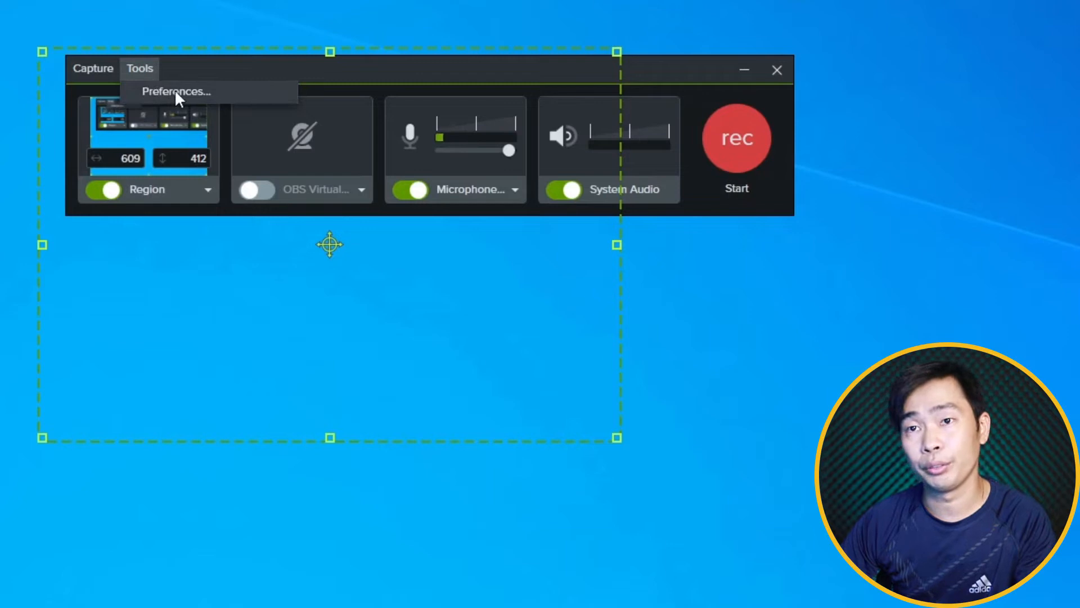
{"action": "left_click", "coordinate": [176, 92]}
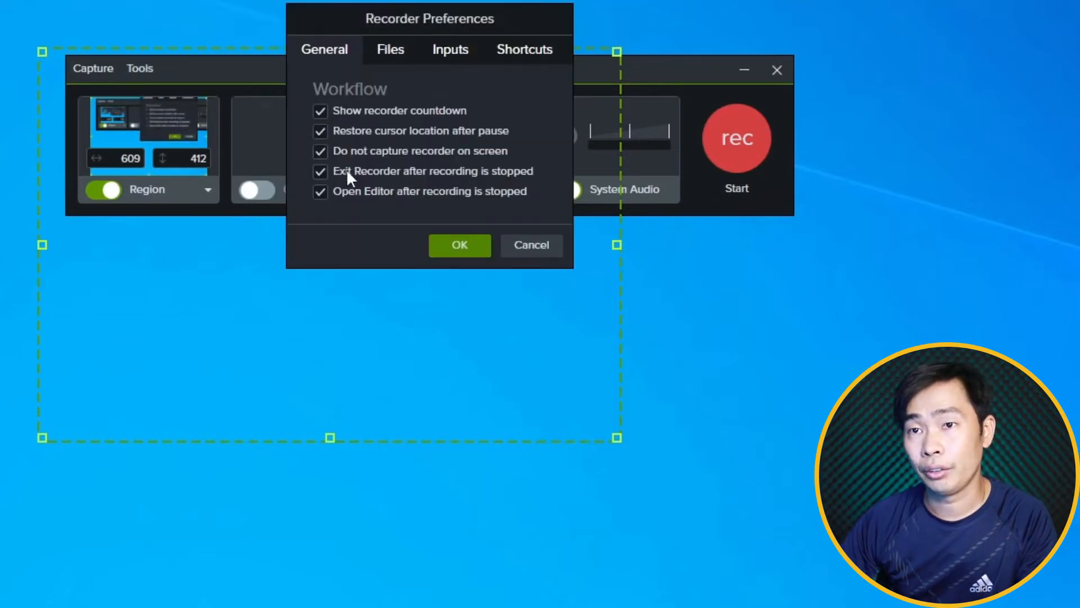
- Create 'Camtasia Screen Record' on Data (D:) and set it as the output folder
{"action": "left_click", "coordinate": [390, 49]}
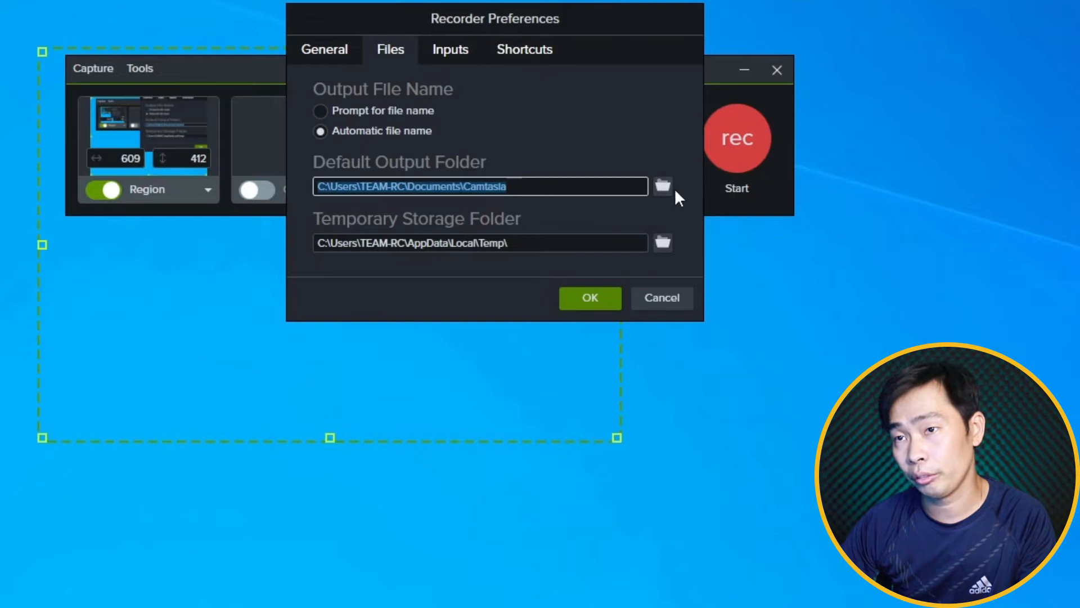
{"action": "mouse_move", "coordinate": [662, 186]}
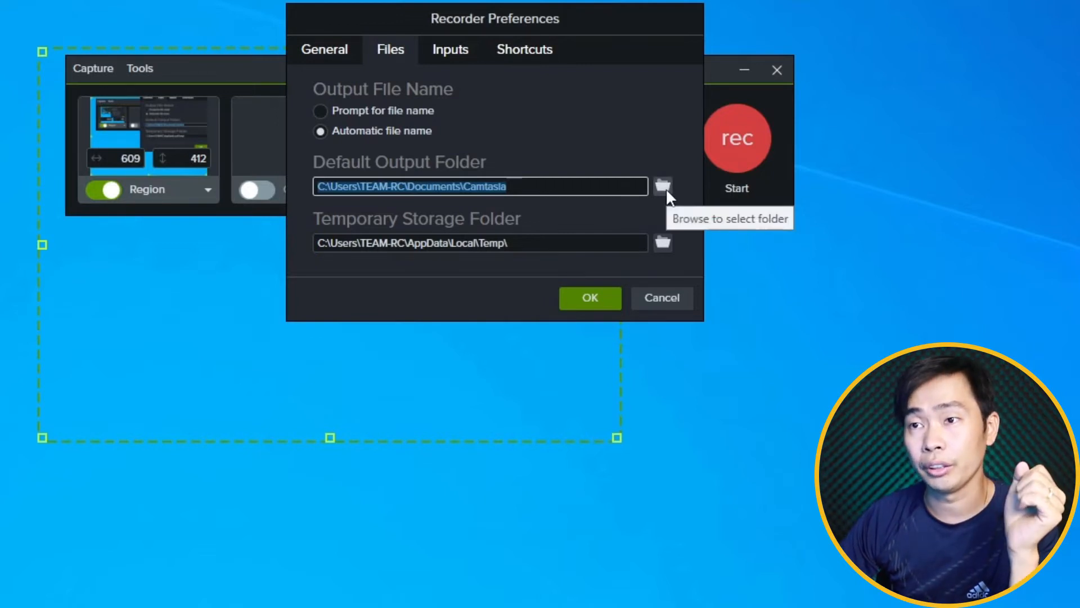
{"action": "left_click", "coordinate": [662, 186]}
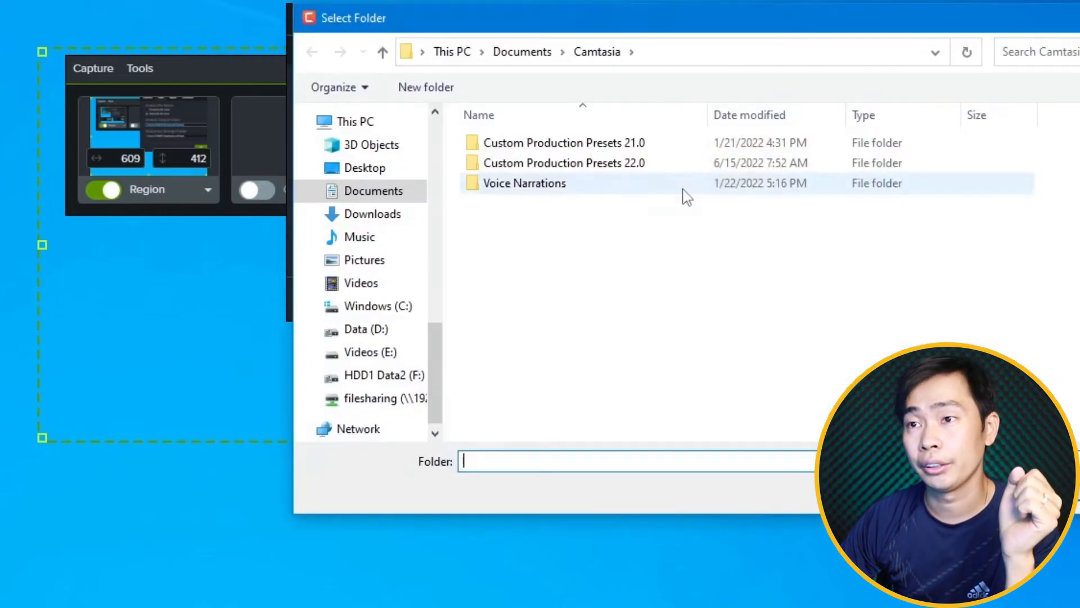
{"action": "left_click", "coordinate": [365, 329]}
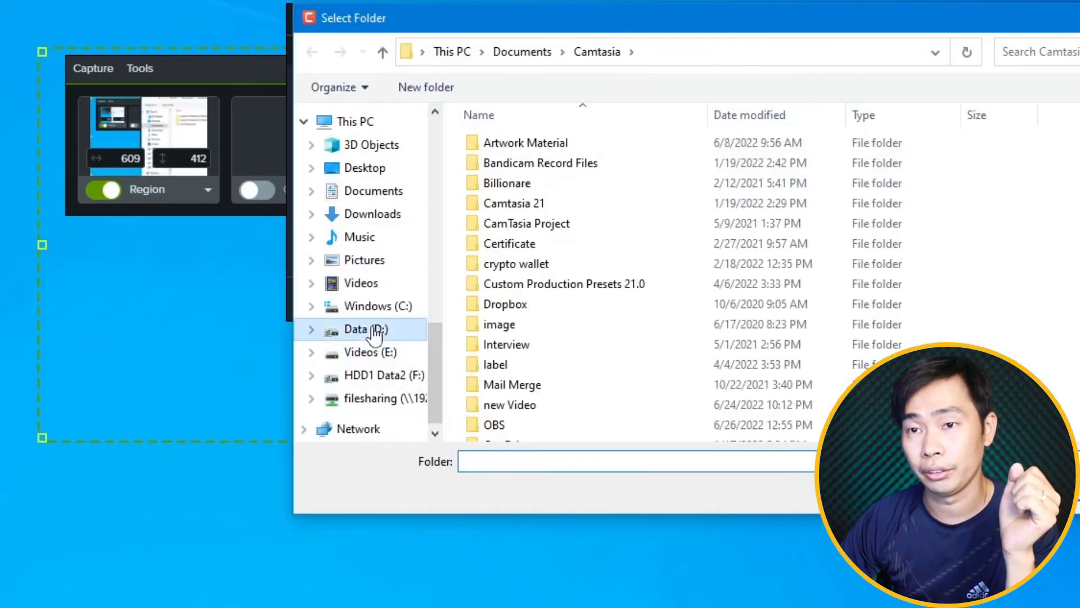
{"action": "left_click", "coordinate": [357, 328]}
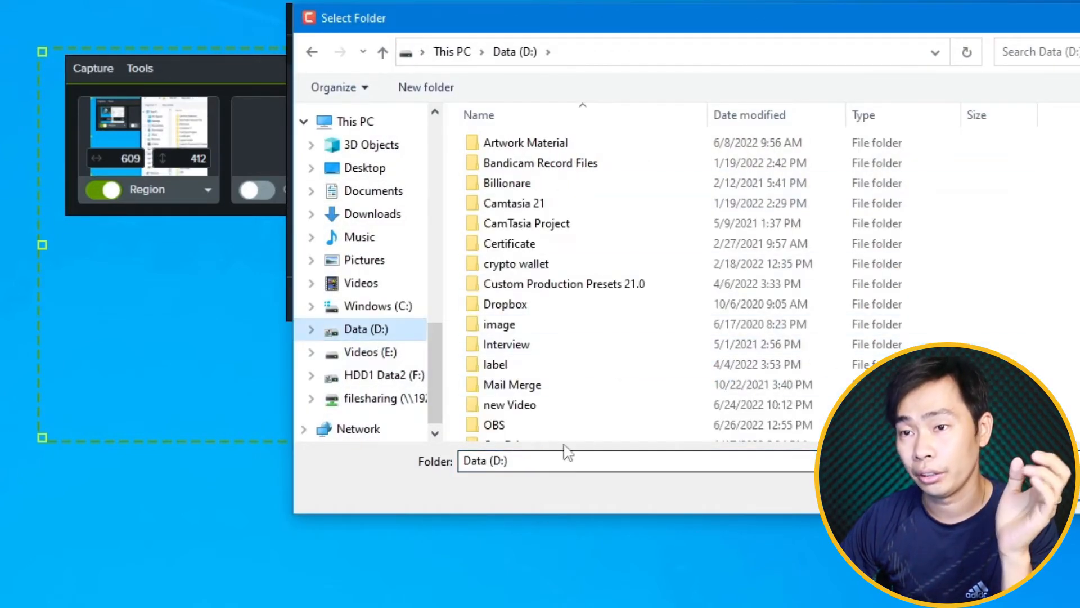
{"action": "left_click", "coordinate": [426, 87]}
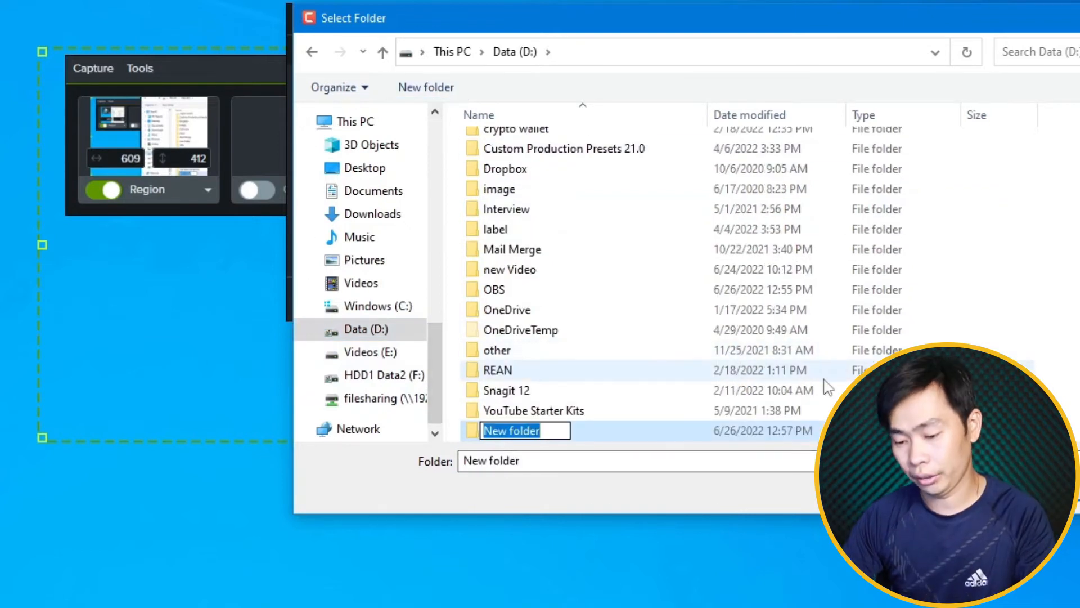
{"action": "type", "text": "Camtasia Screen"}
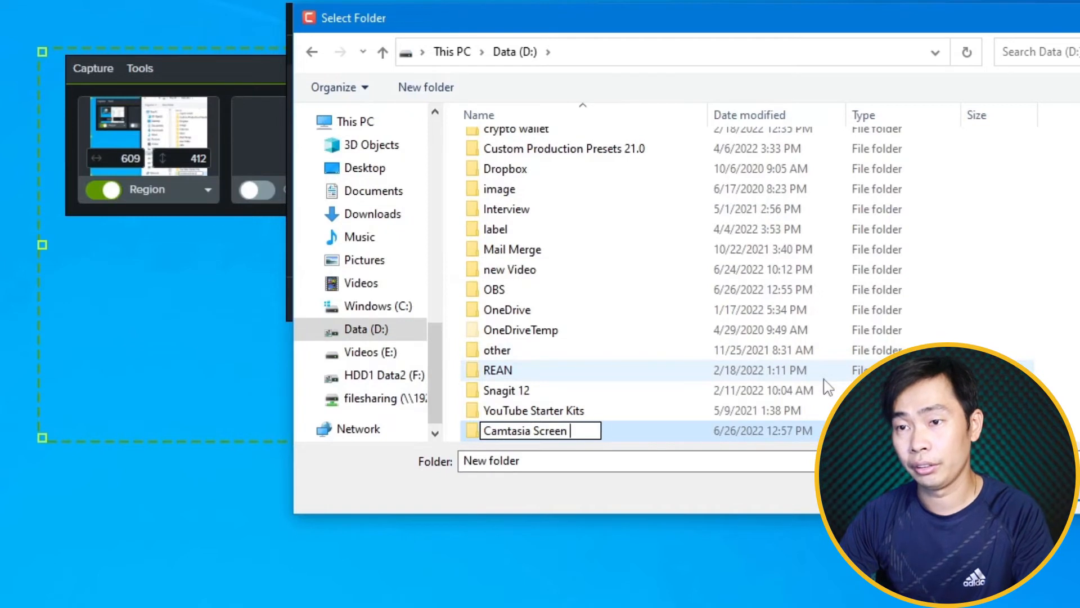
{"action": "type", "text": "Record"}
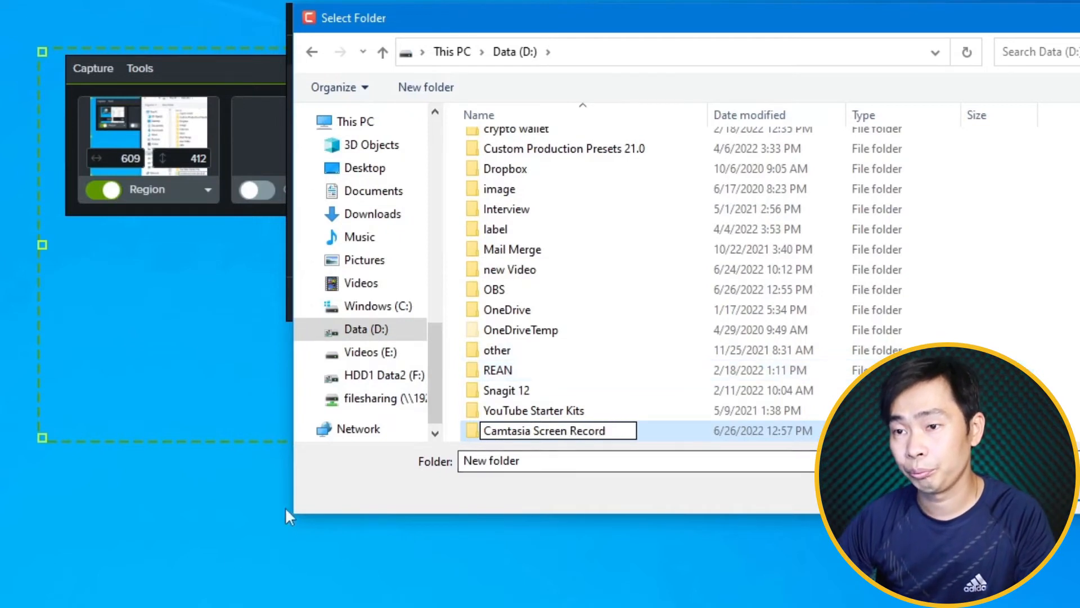
{"action": "double_click", "coordinate": [549, 431]}
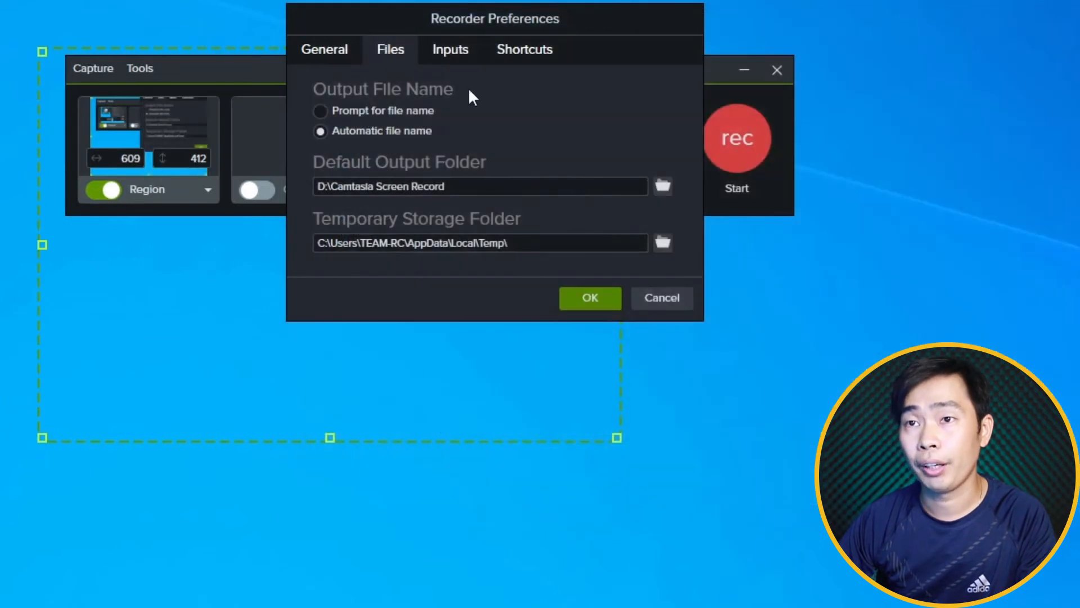
- Review the Inputs tab's capture frame rate and recording encoder options
{"action": "left_click", "coordinate": [450, 49]}
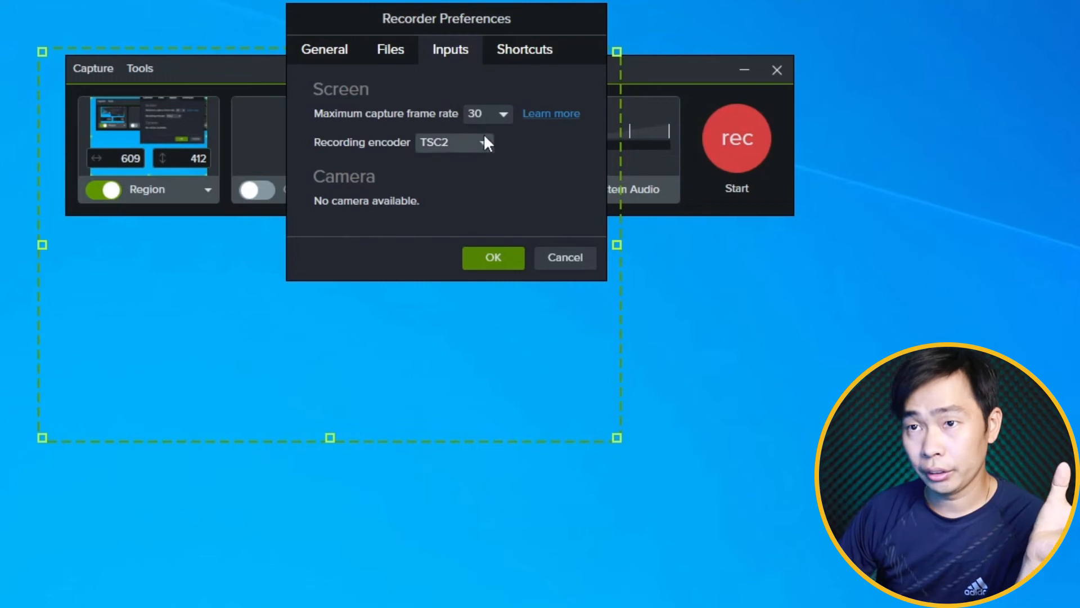
{"action": "left_click", "coordinate": [488, 113]}
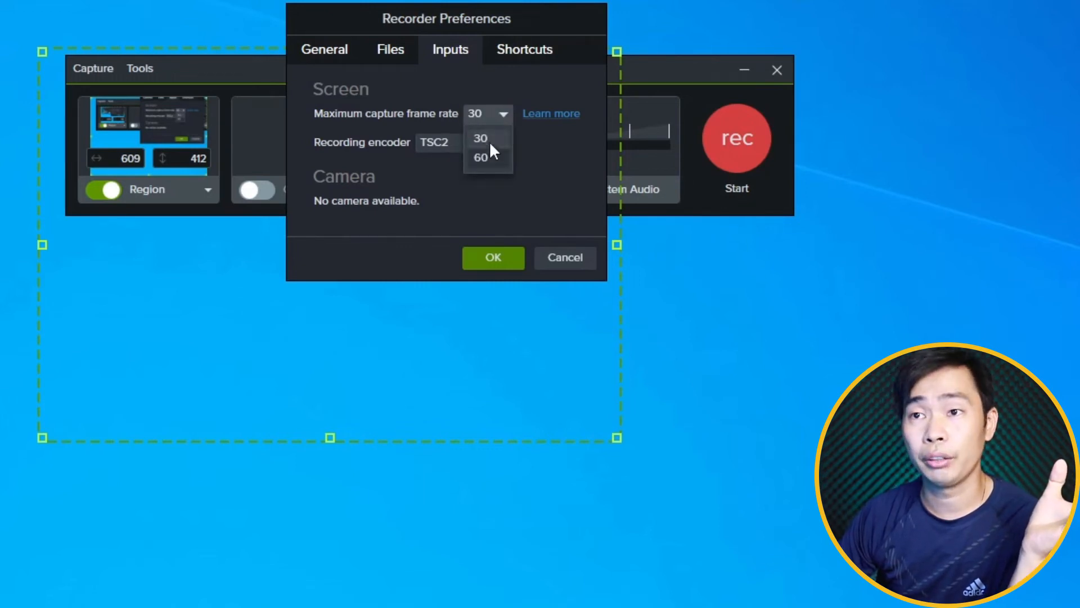
{"action": "left_click", "coordinate": [454, 142]}
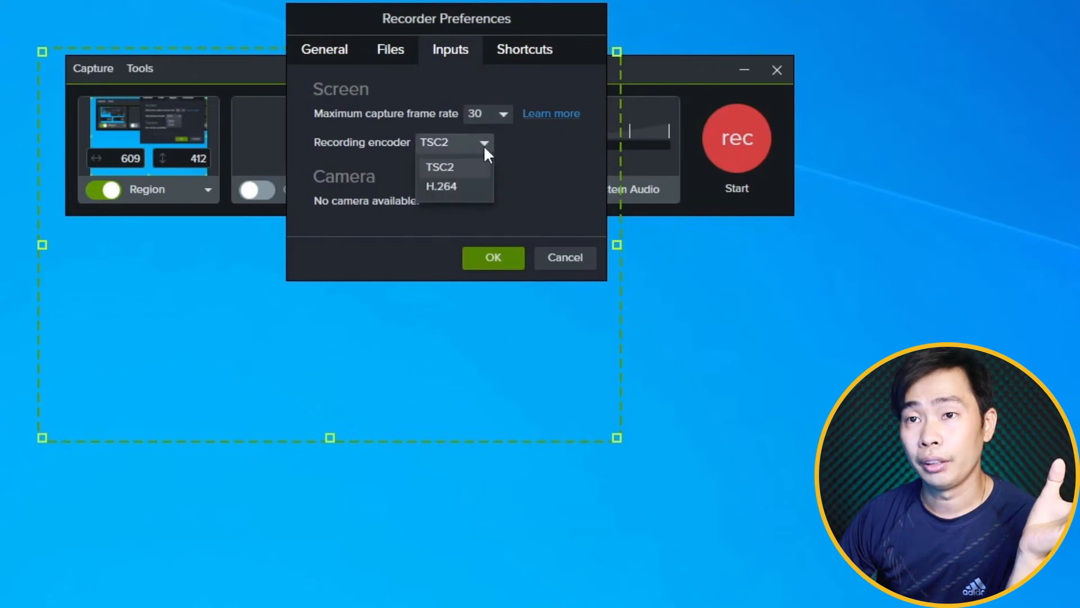
{"action": "mouse_move", "coordinate": [460, 178]}
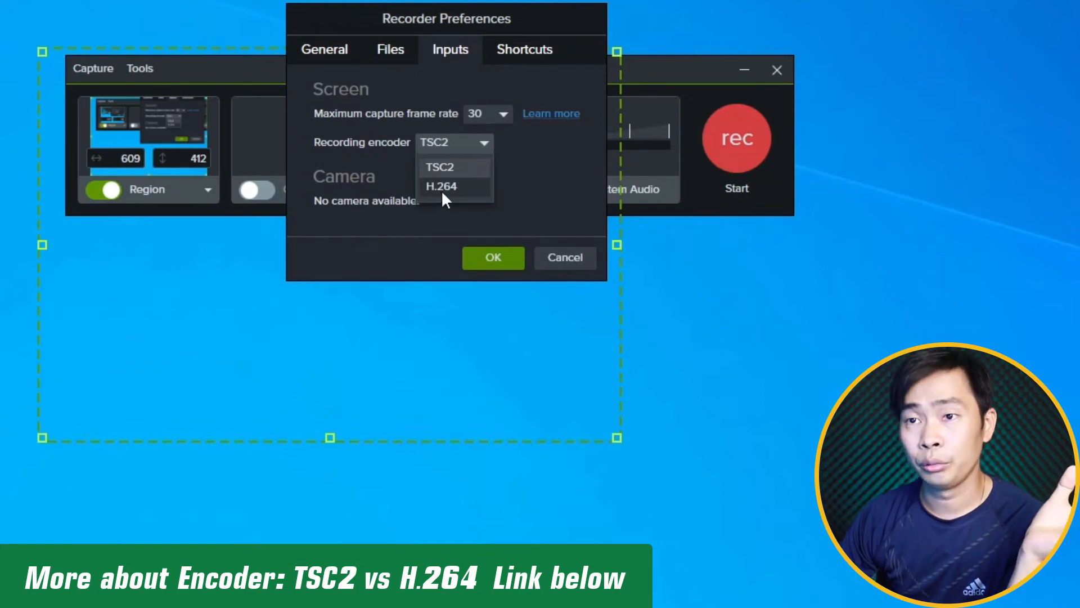
{"action": "mouse_move", "coordinate": [460, 195]}
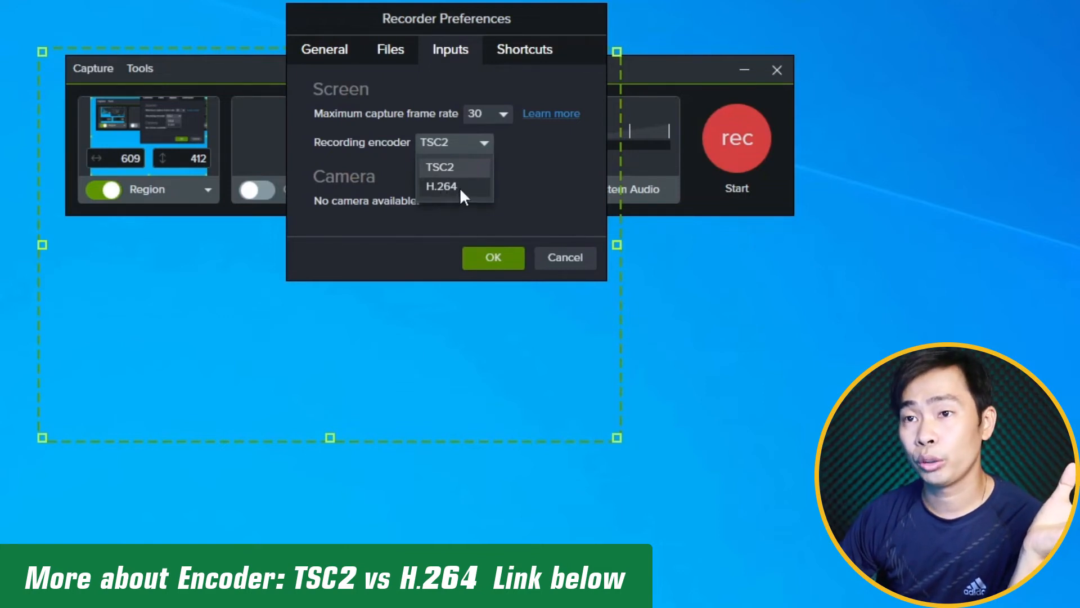
{"action": "left_click", "coordinate": [441, 186]}
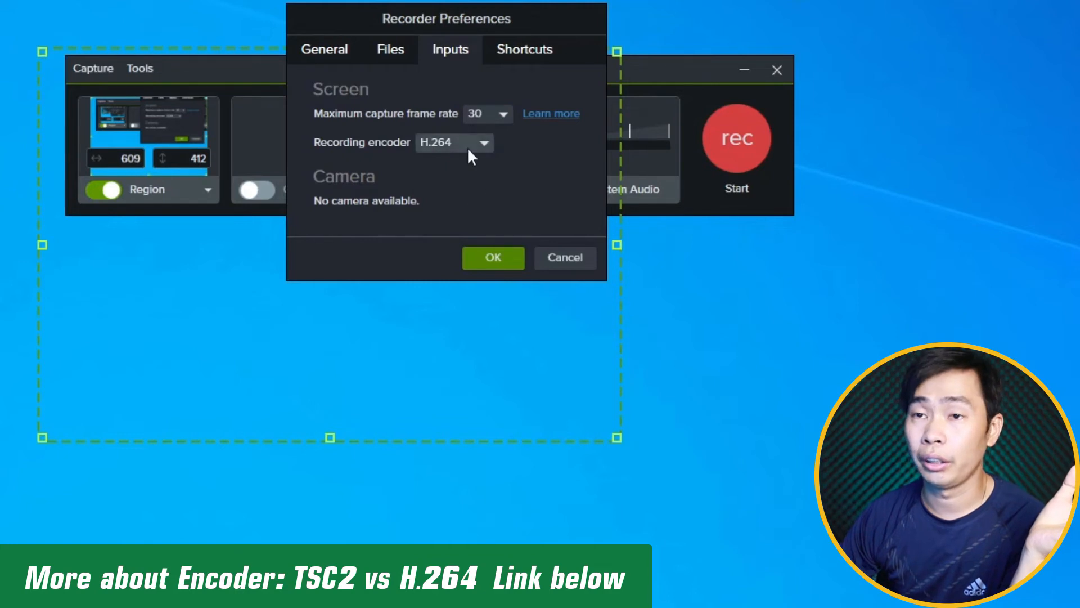
- Switch the recording encoder to TSC2, then back to H.264
{"action": "left_click", "coordinate": [454, 142]}
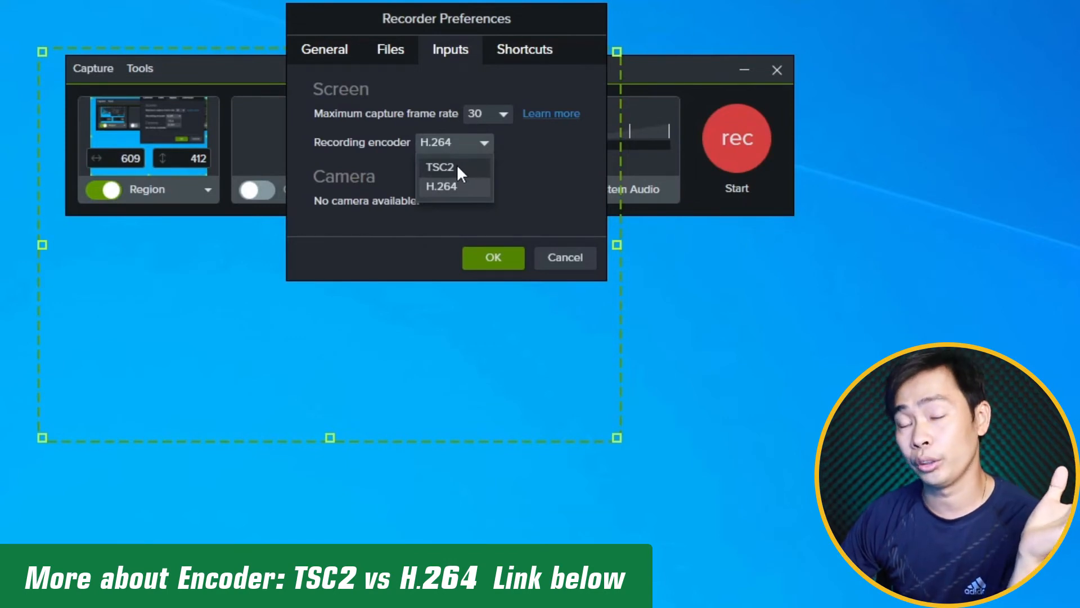
{"action": "left_click", "coordinate": [439, 167]}
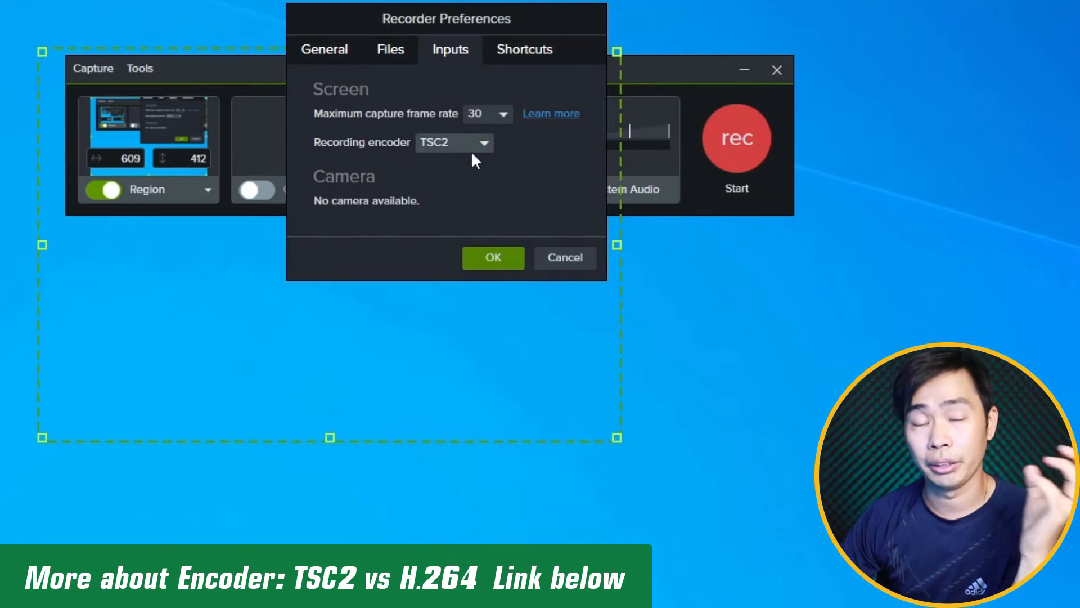
{"action": "mouse_move", "coordinate": [481, 150]}
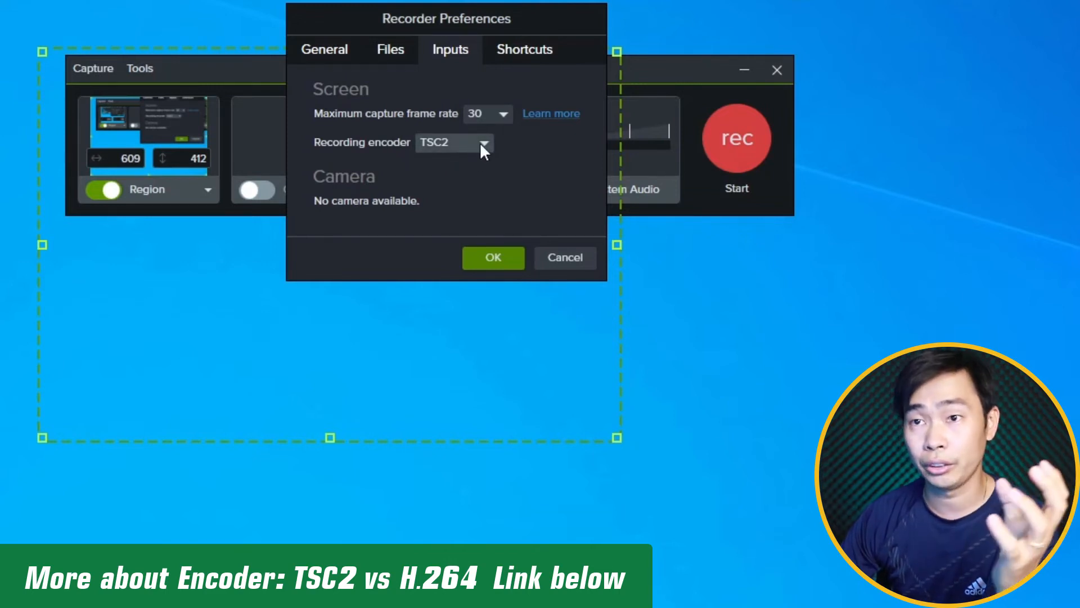
{"action": "left_click", "coordinate": [484, 142]}
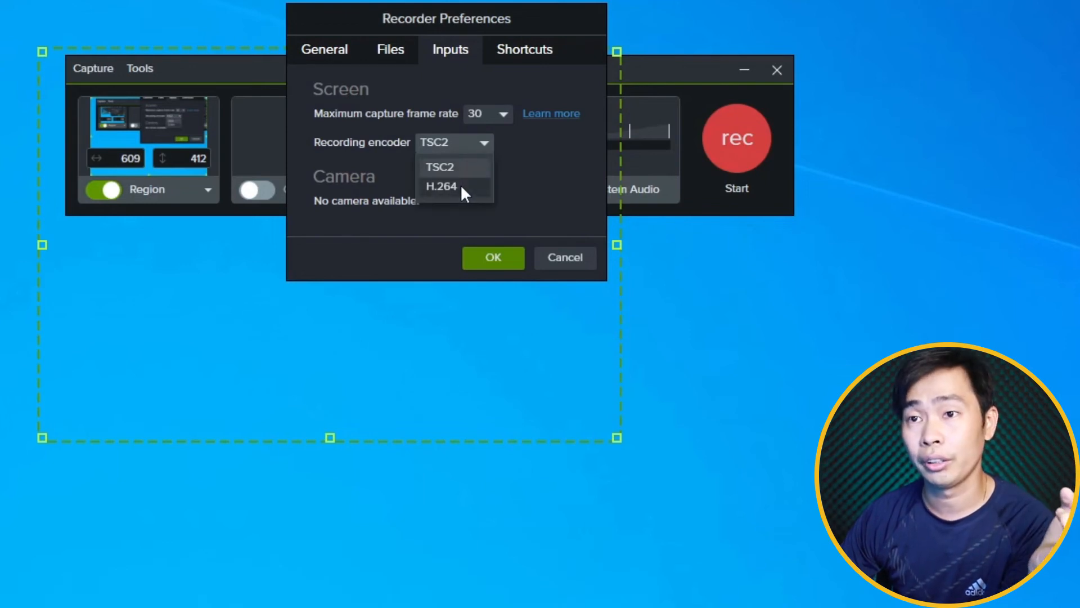
{"action": "left_click", "coordinate": [441, 187]}
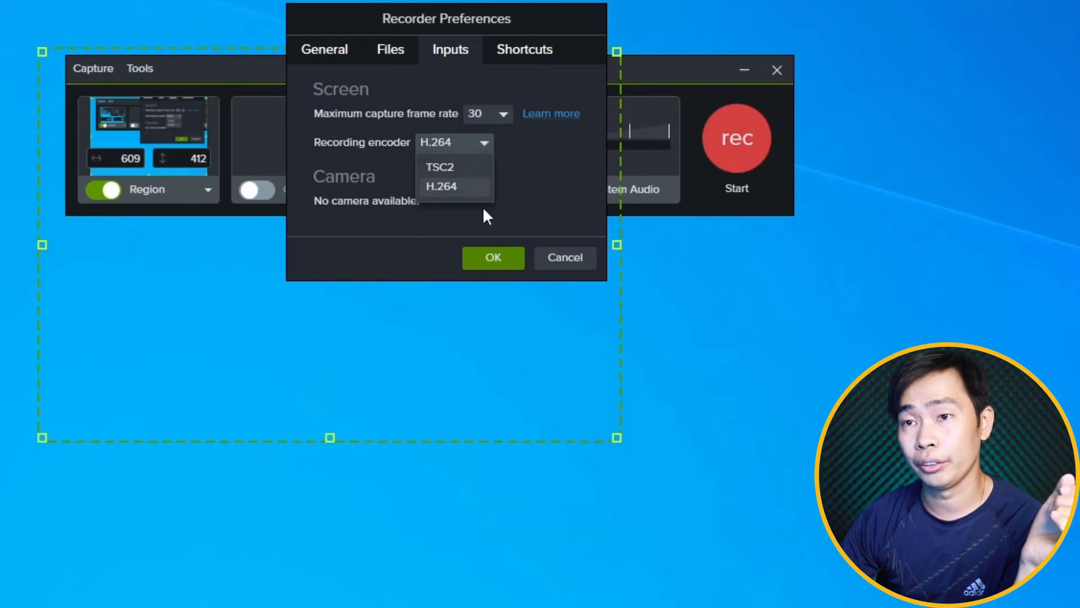
{"action": "mouse_move", "coordinate": [458, 172]}
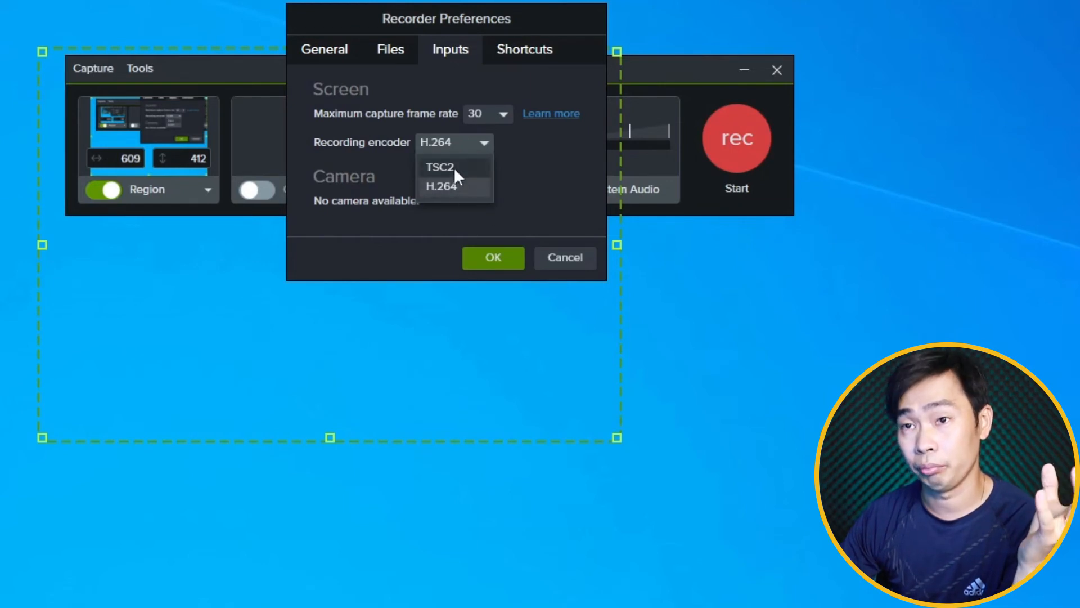
{"action": "mouse_move", "coordinate": [453, 173]}
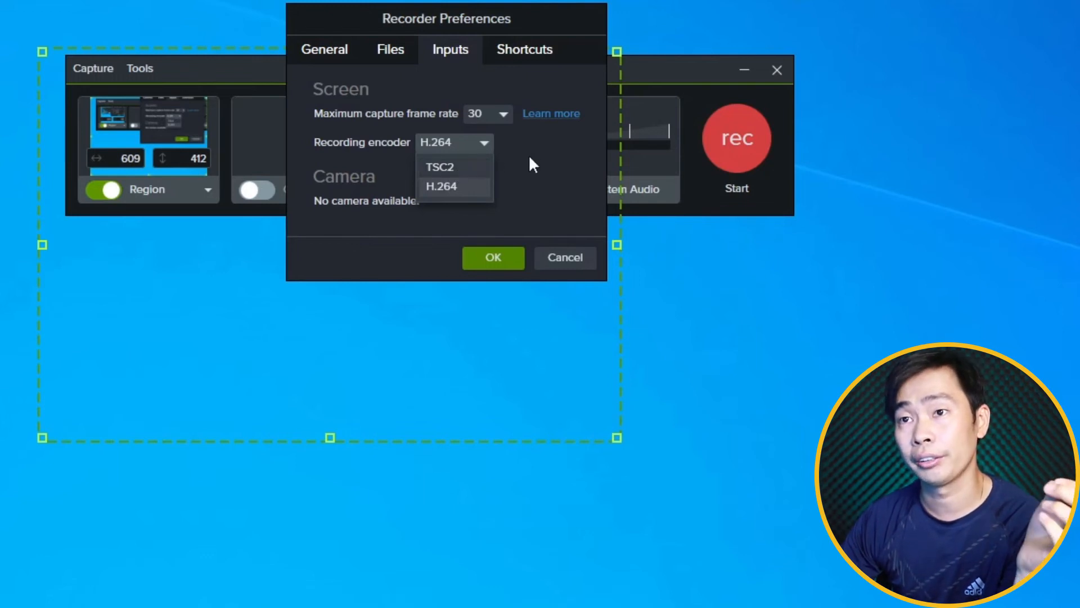
- Save the preferences, choose the Instagram (640x640) region preset and start recording
{"action": "left_click", "coordinate": [524, 49]}
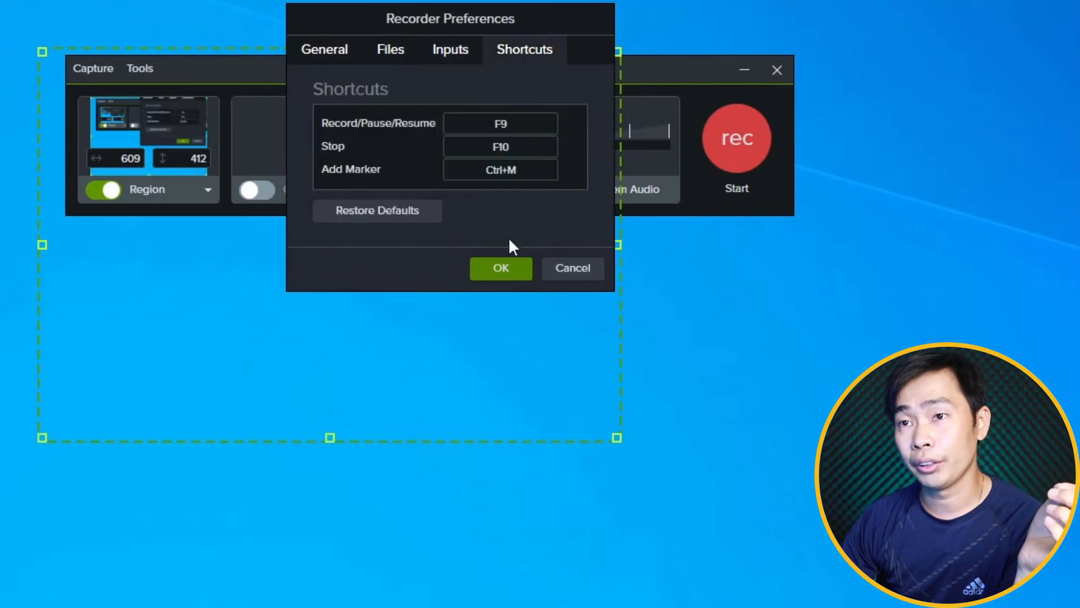
{"action": "mouse_move", "coordinate": [533, 124]}
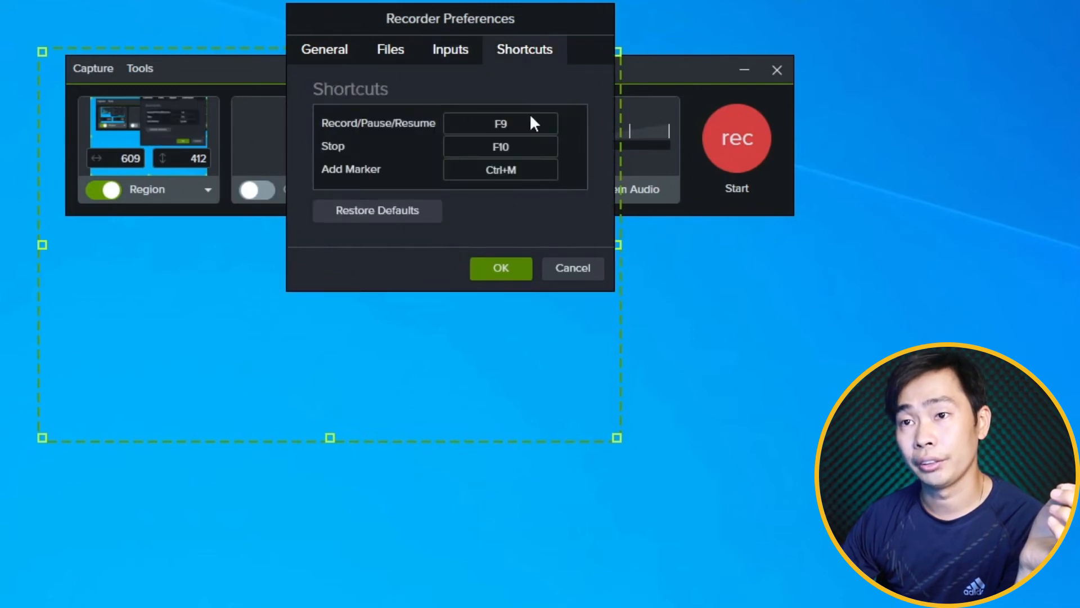
{"action": "left_click", "coordinate": [501, 268]}
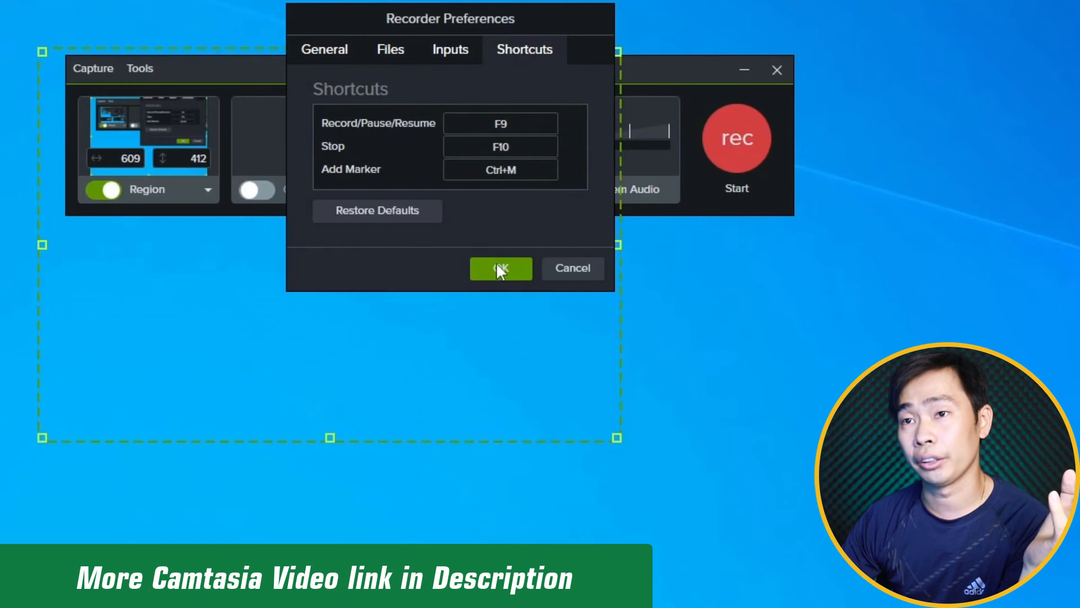
{"action": "left_click", "coordinate": [501, 268]}
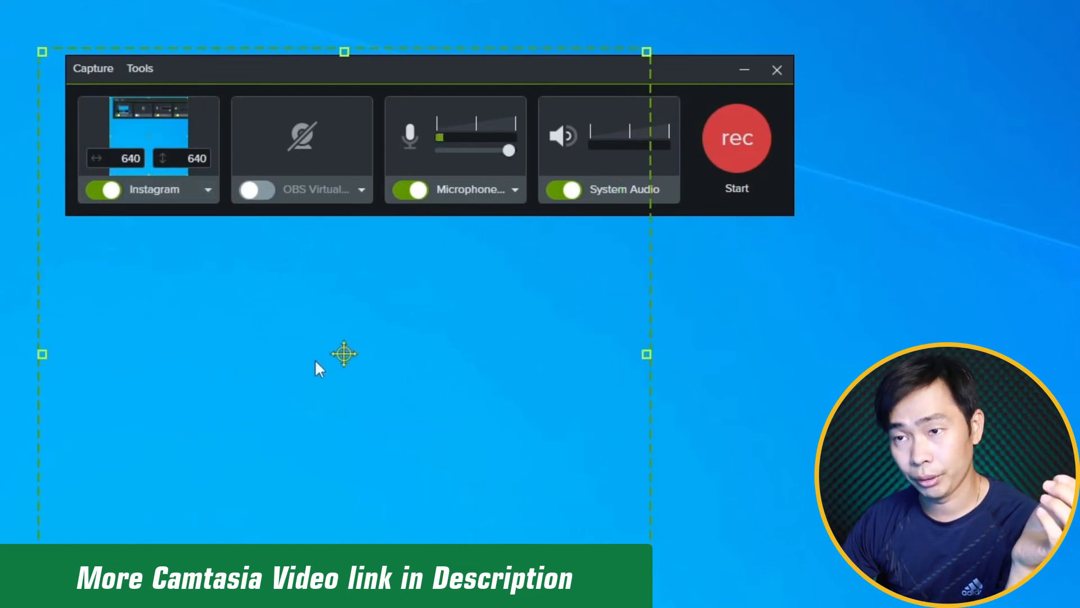
{"action": "left_click", "coordinate": [207, 189]}
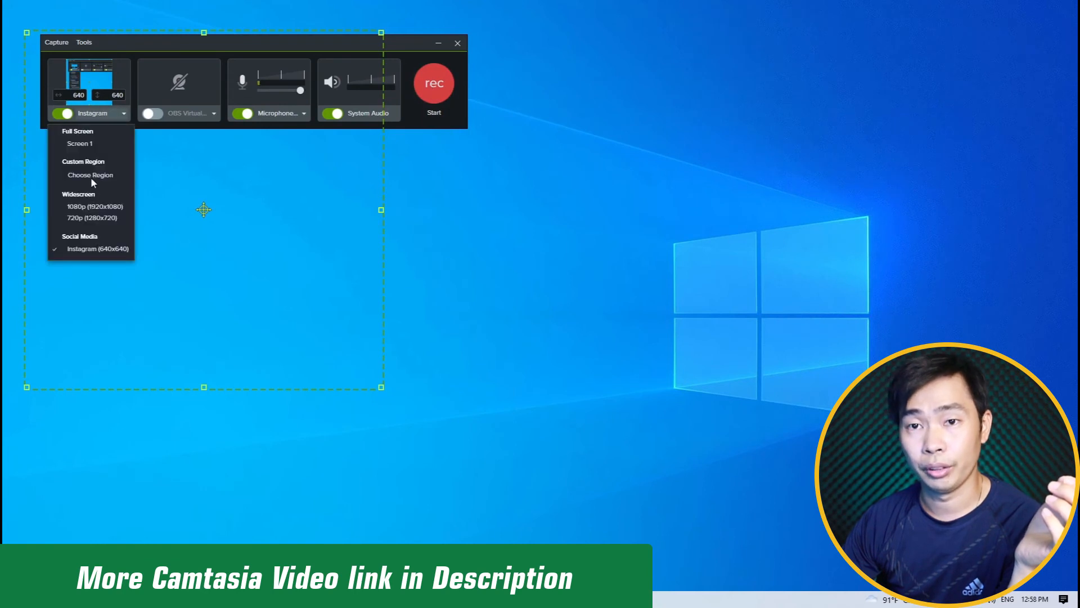
{"action": "left_click", "coordinate": [434, 82]}
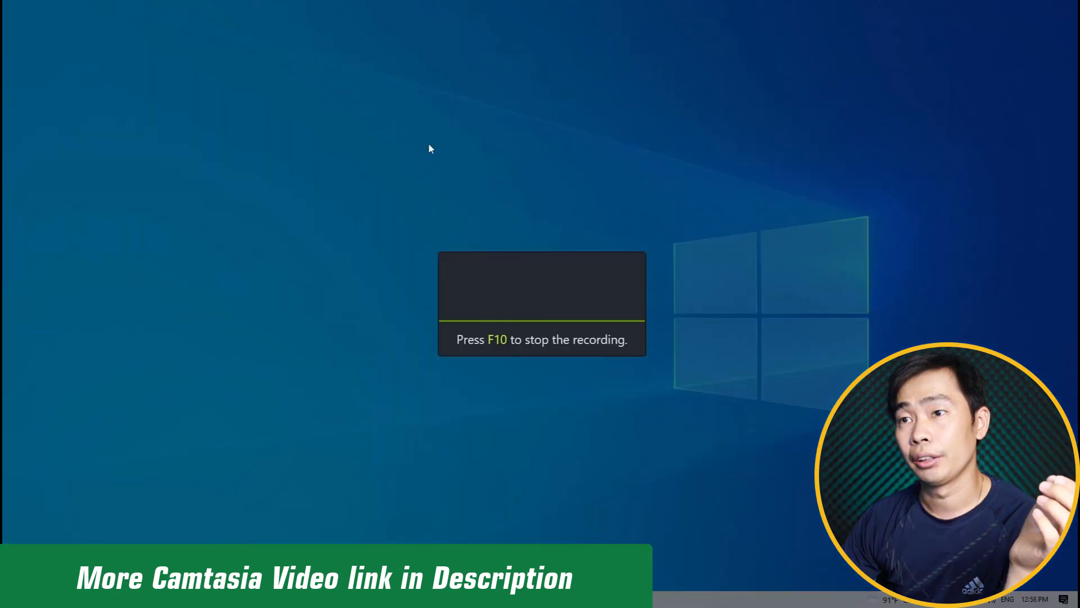
{"action": "mouse_move", "coordinate": [331, 232]}
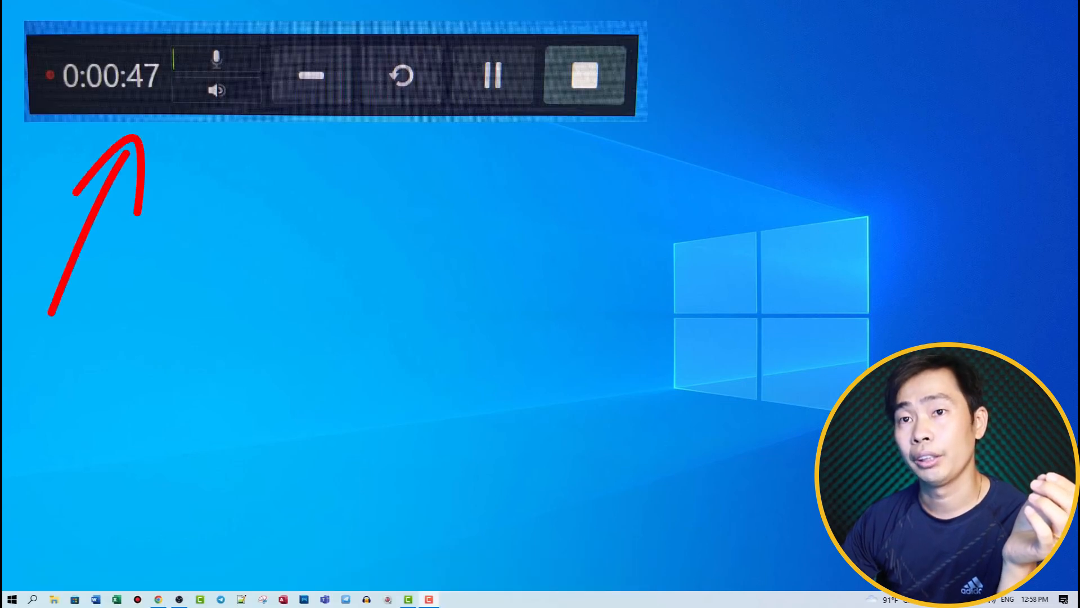
{"action": "mouse_move", "coordinate": [581, 143]}
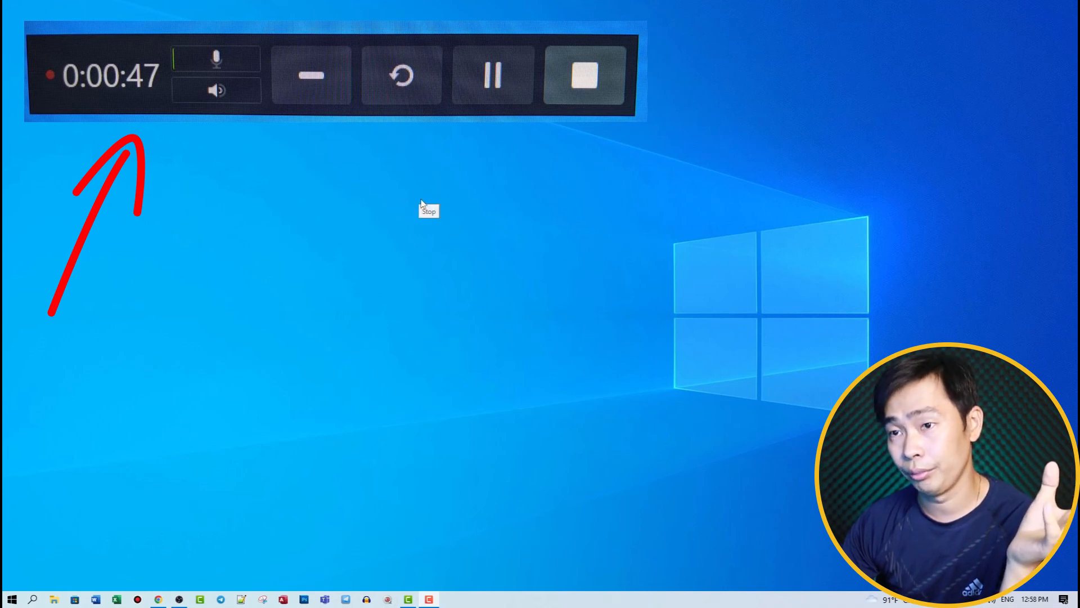
{"action": "mouse_move", "coordinate": [382, 206]}
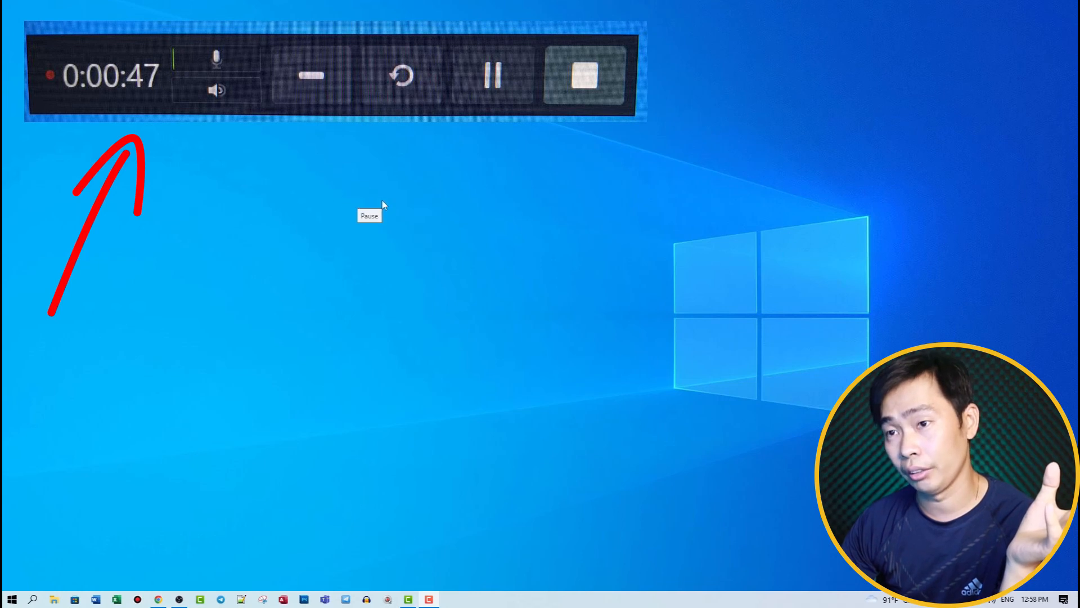
{"action": "mouse_move", "coordinate": [422, 206]}
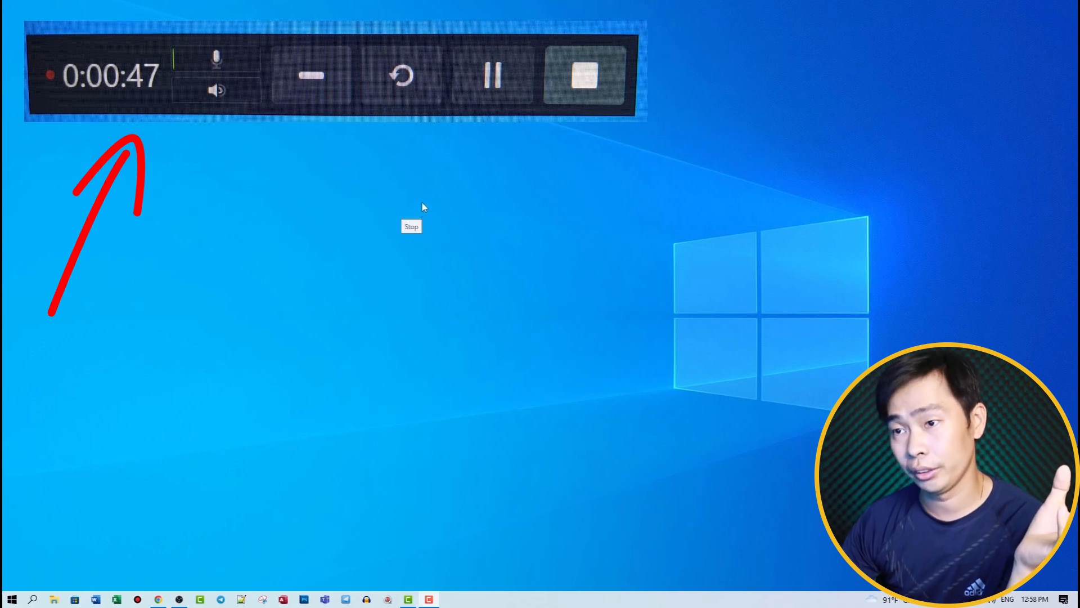
- Stop recording and open the saved .trec file in the Camtasia editor
{"action": "left_click", "coordinate": [585, 74]}
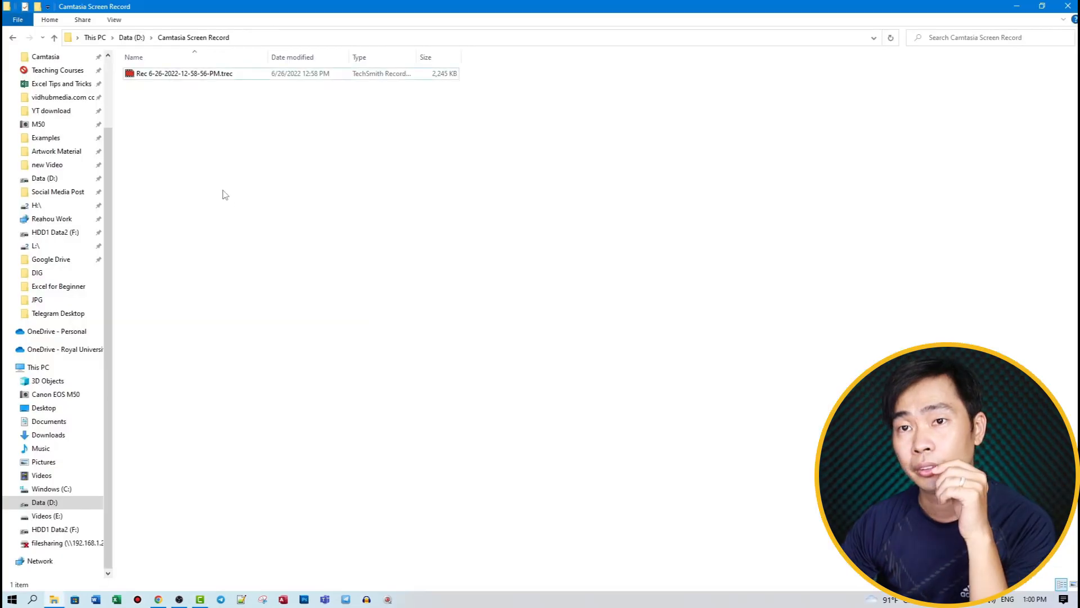
{"action": "left_click", "coordinate": [182, 74]}
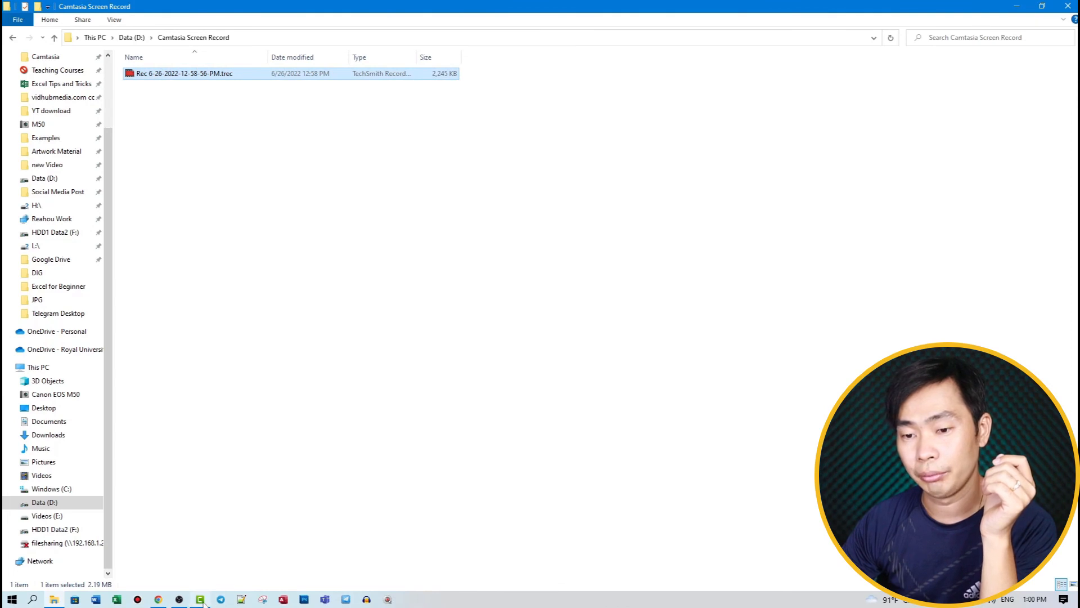
{"action": "left_click", "coordinate": [200, 599]}
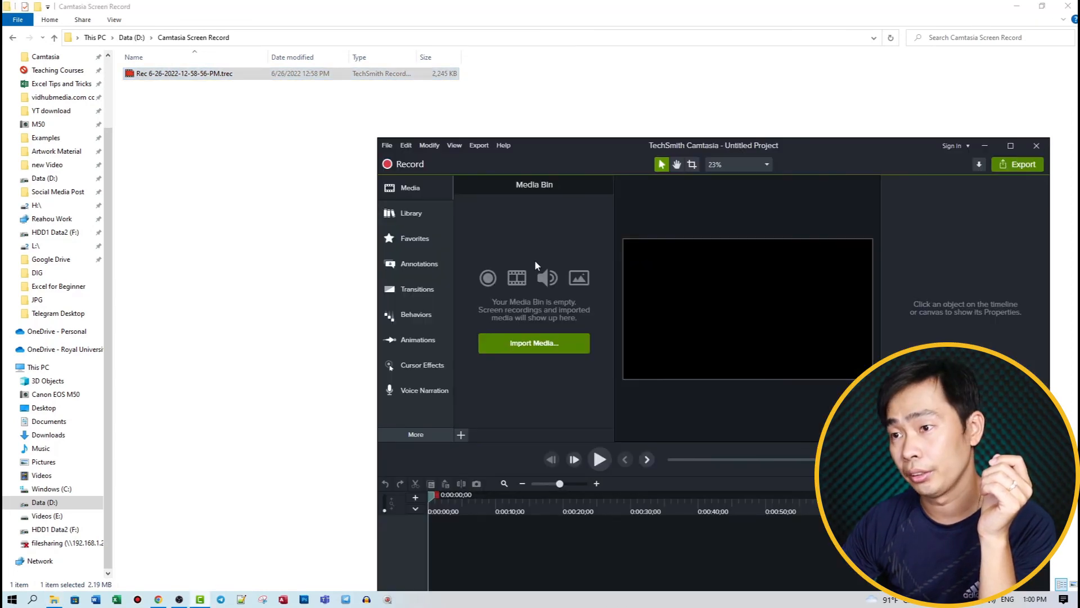
- Let the .trec clip import to the Media Bin and timeline, then maximize the editor
{"action": "left_click", "coordinate": [533, 342]}
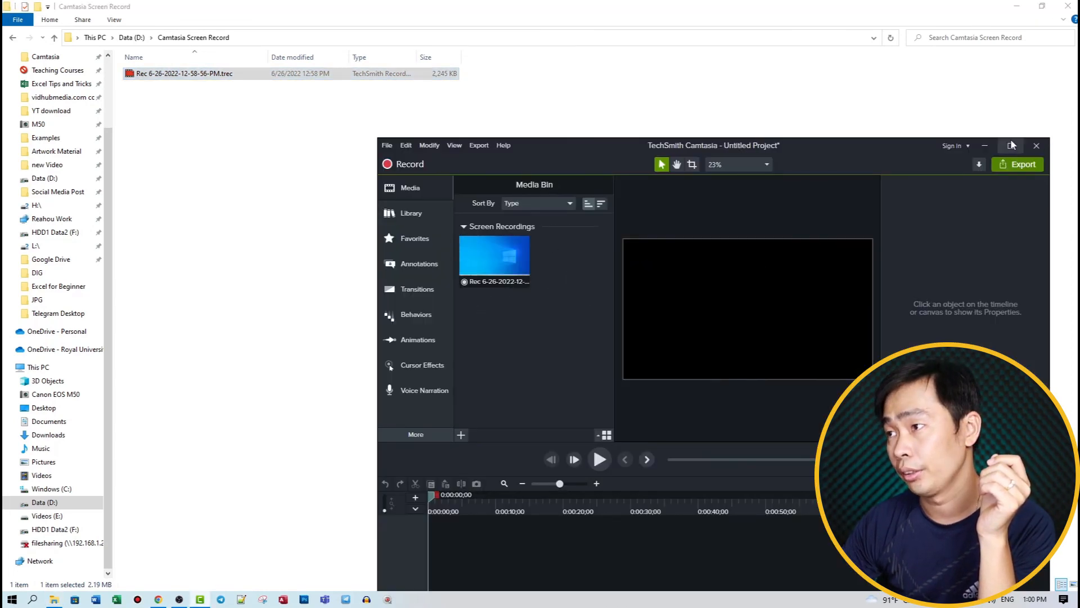
{"action": "left_click", "coordinate": [1011, 145]}
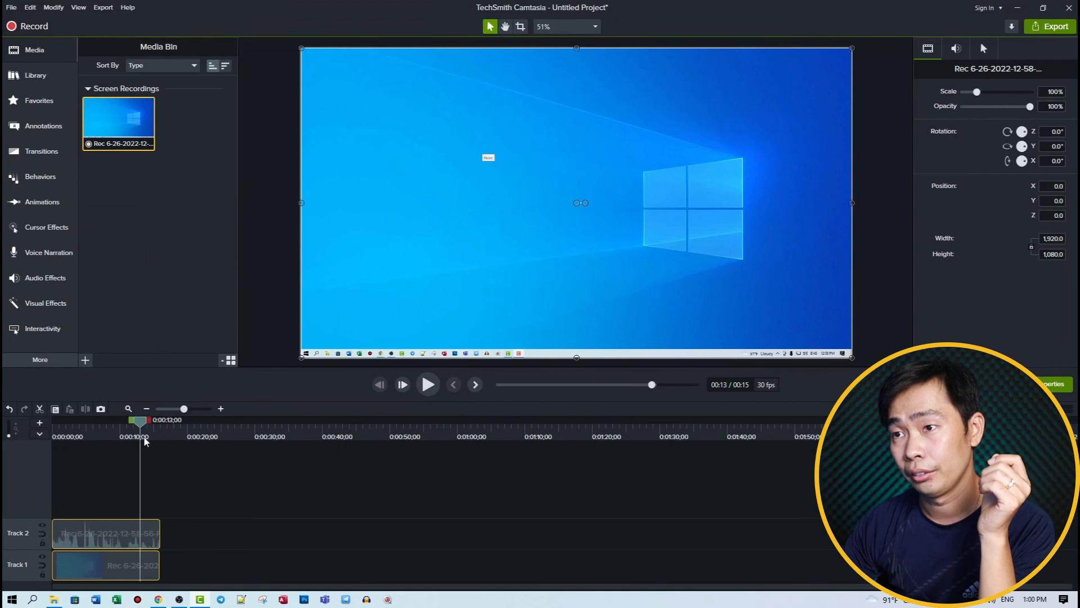
- Drag the timeline playhead back to 0:00:00;00
{"action": "left_click_drag", "start_coordinate": [140, 420], "coordinate": [113, 420]}
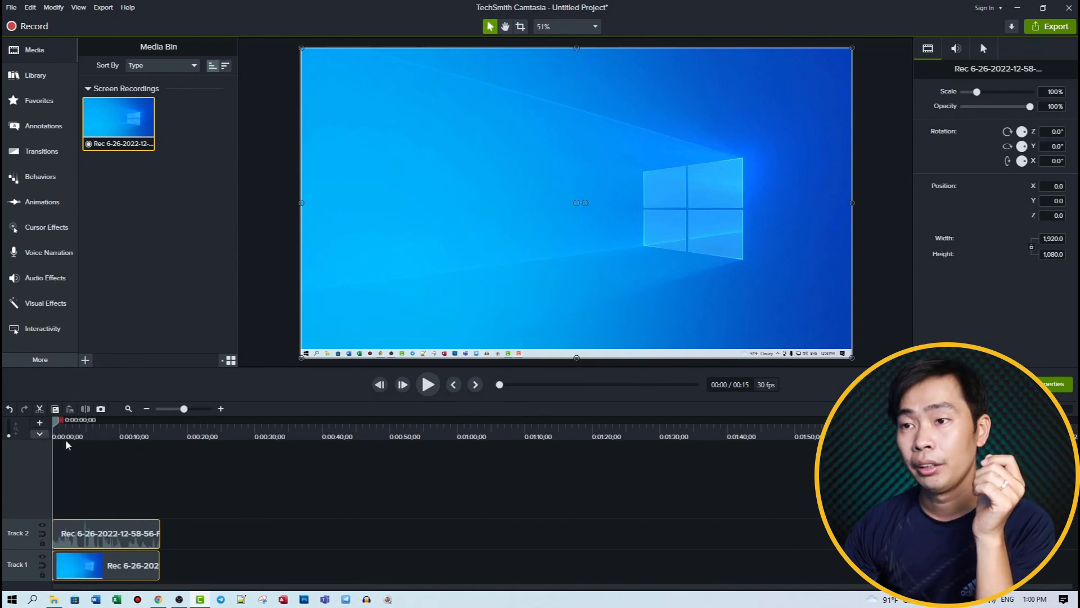
{"action": "mouse_move", "coordinate": [249, 493]}
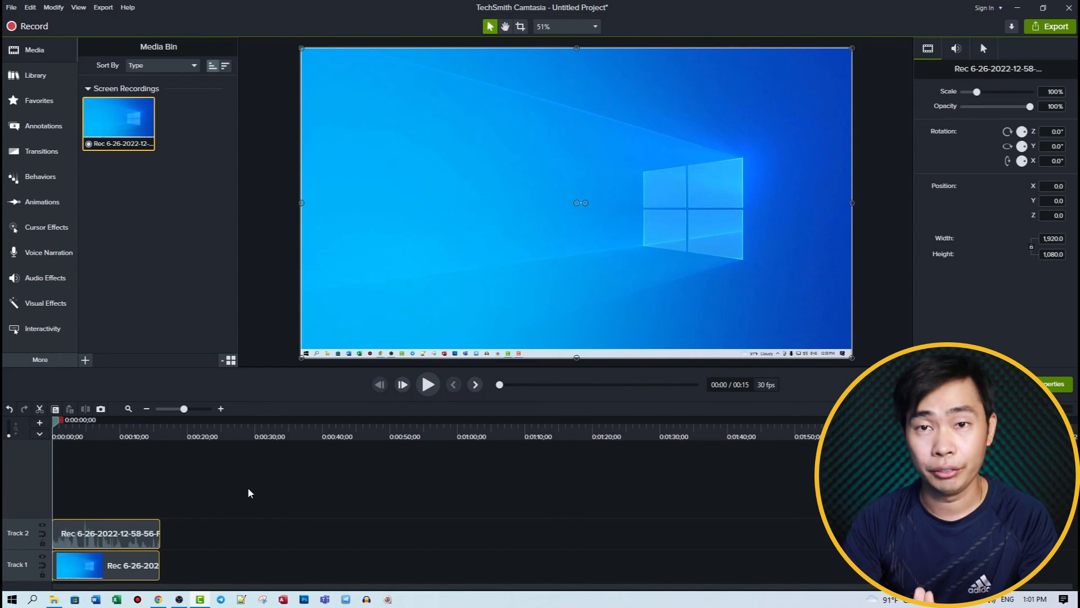